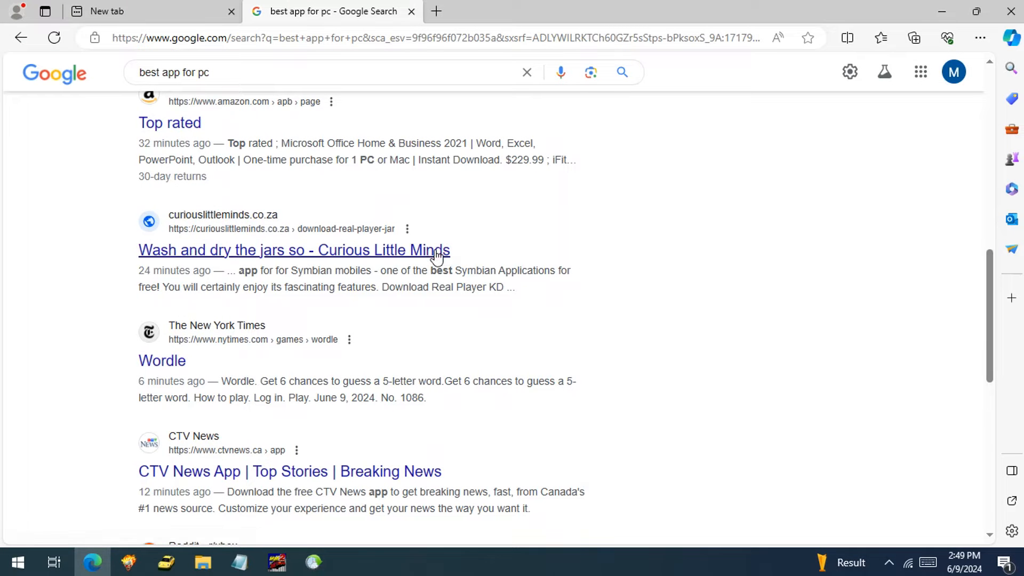
# Follow the 'Wash and dry the jars so - Curious Little Minds' Google result, reaching a site flagged unsafe
pyautogui.click(295, 250)
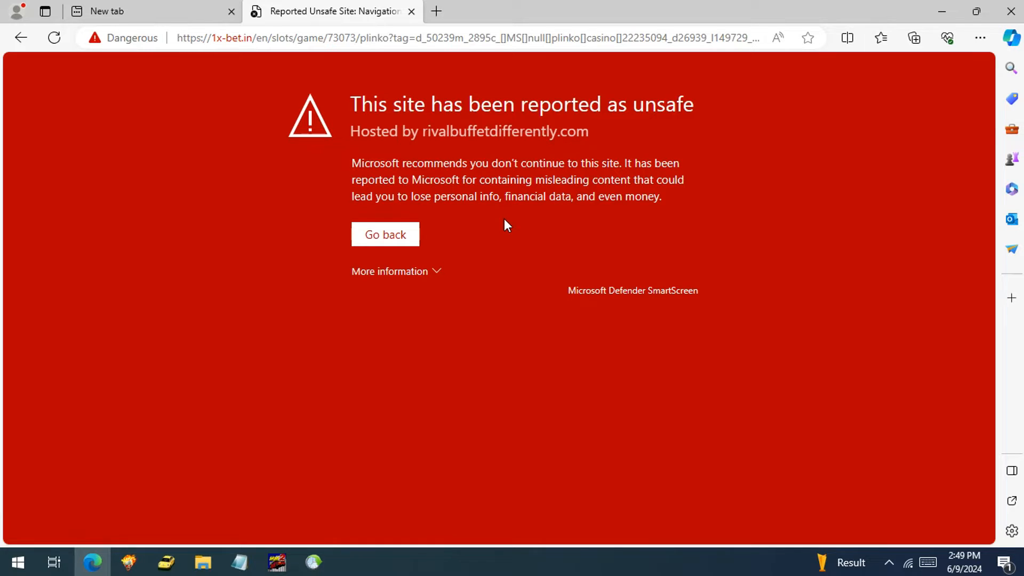
pyautogui.moveTo(405, 21)
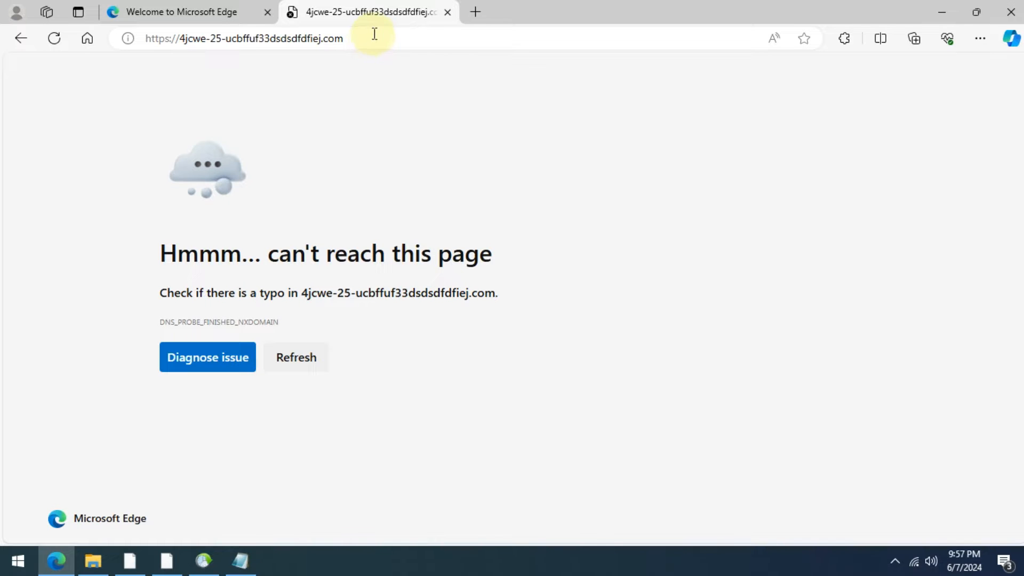
pyautogui.moveTo(448, 11)
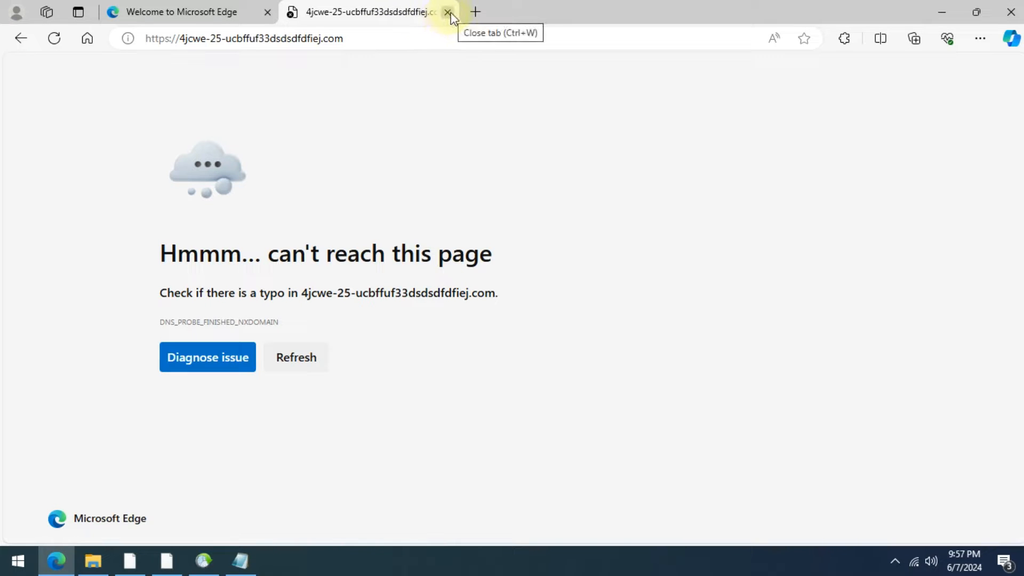
# Close the unreachable '4jcwe-25…' tab and move on to Task Scheduler from the taskbar
pyautogui.click(448, 12)
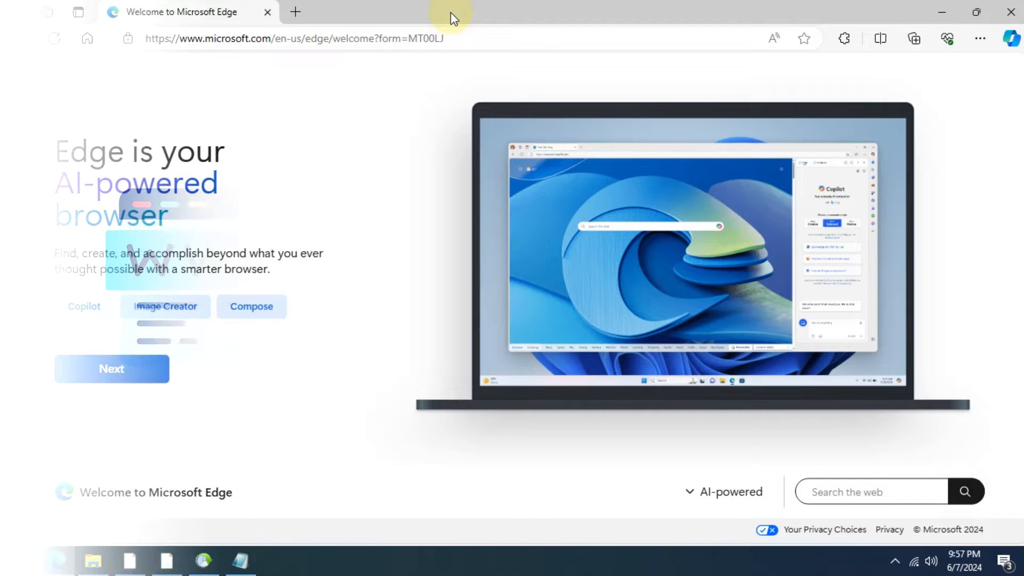
pyautogui.click(277, 560)
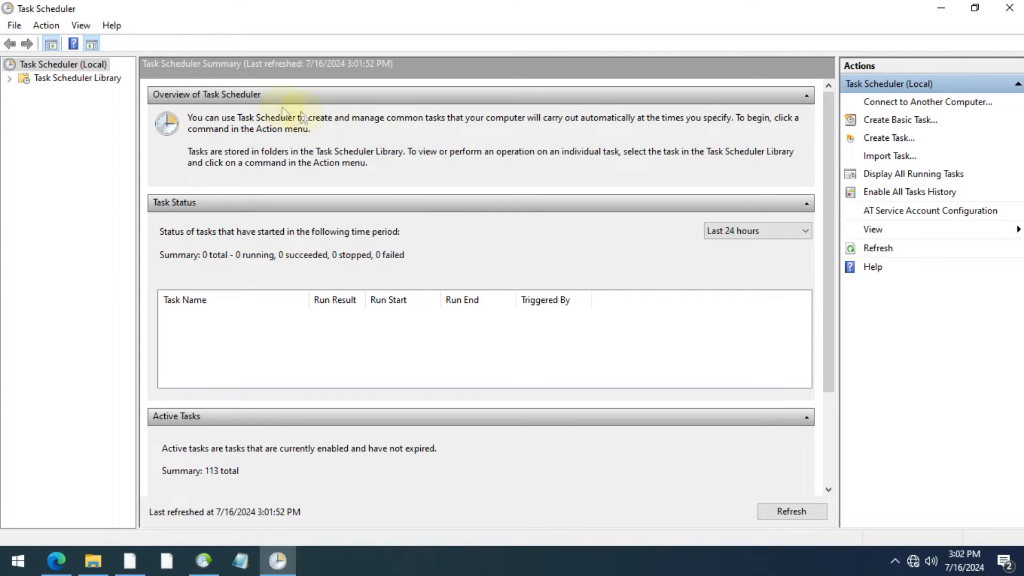
# Bring up Run with Win+R and enter taskschd.msc
pyautogui.click(77, 78)
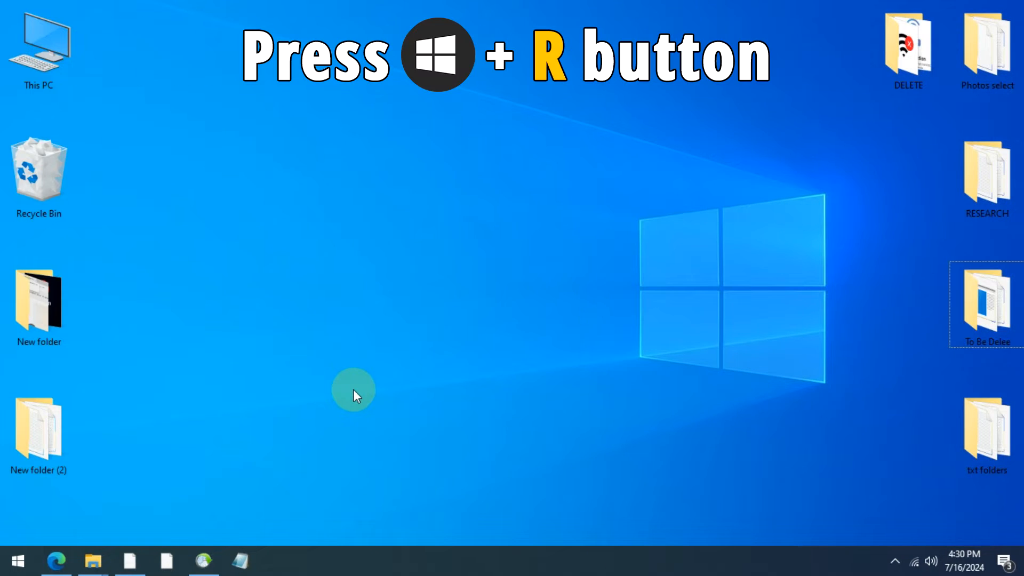
pyautogui.press('win+r')
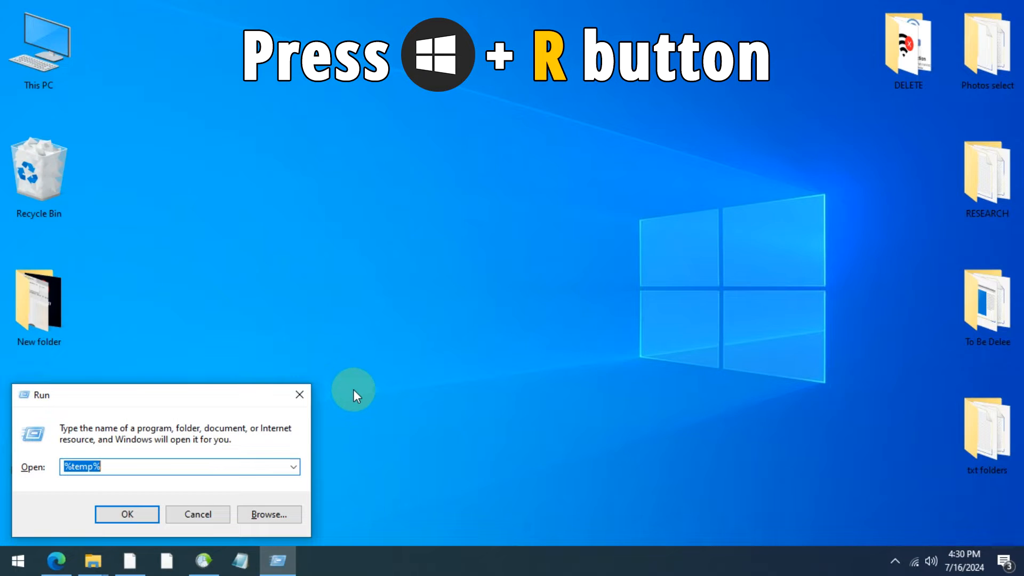
pyautogui.write('TASKSCHD')
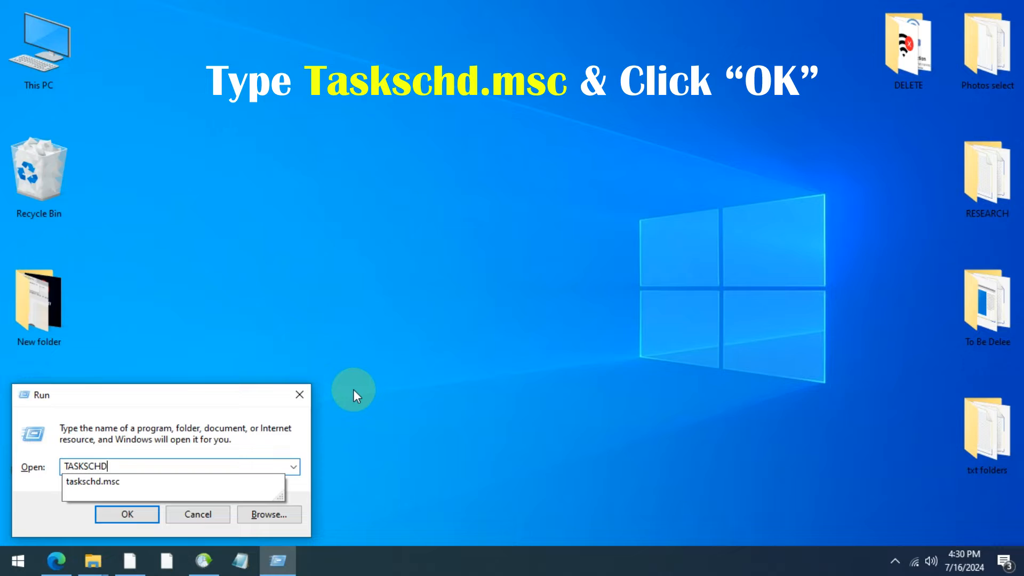
pyautogui.write('.MSC')
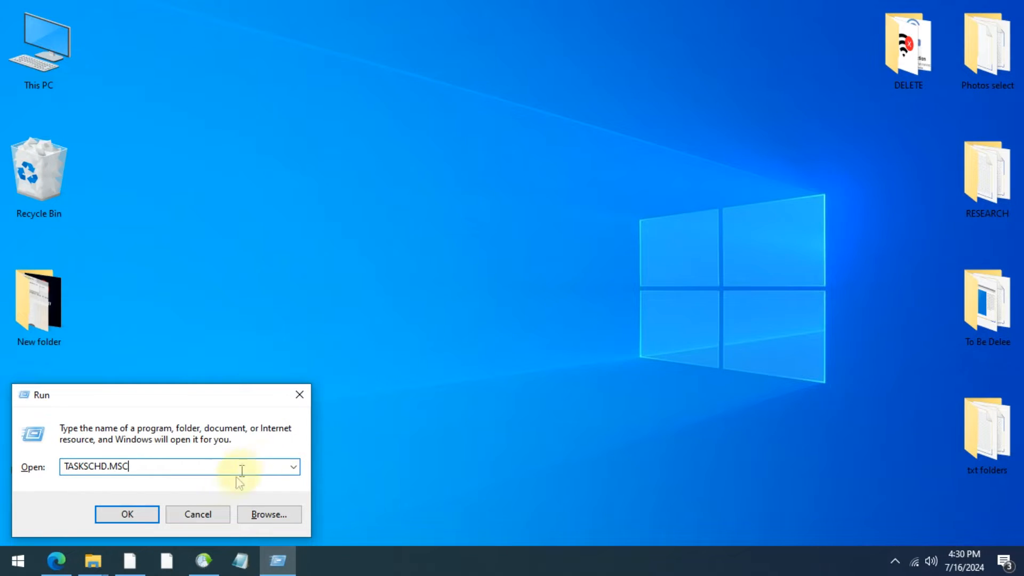
# Launch Task Scheduler, browse the Library tasks and bring up the Audio FX Tool task's properties
pyautogui.click(127, 514)
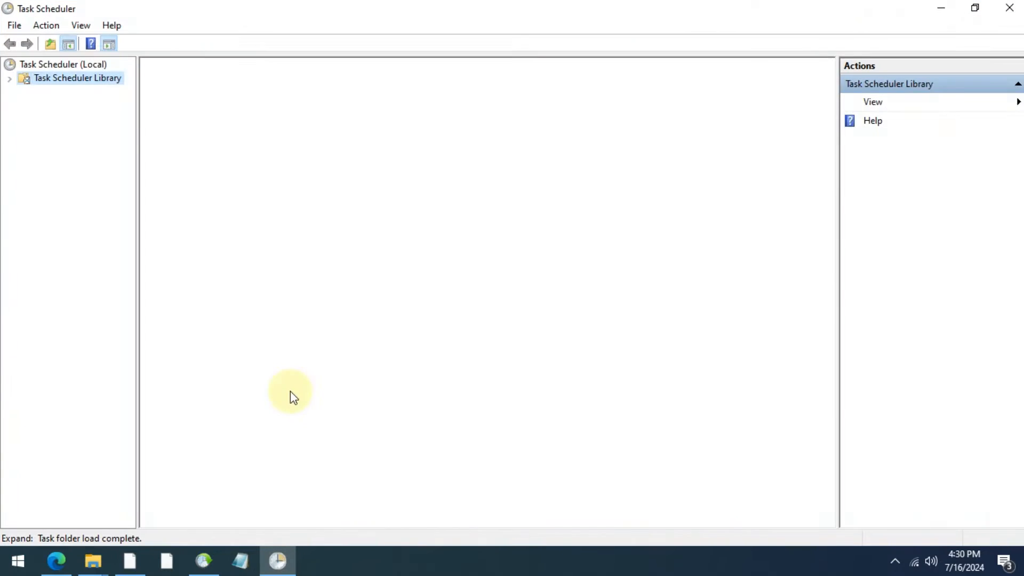
pyautogui.click(77, 78)
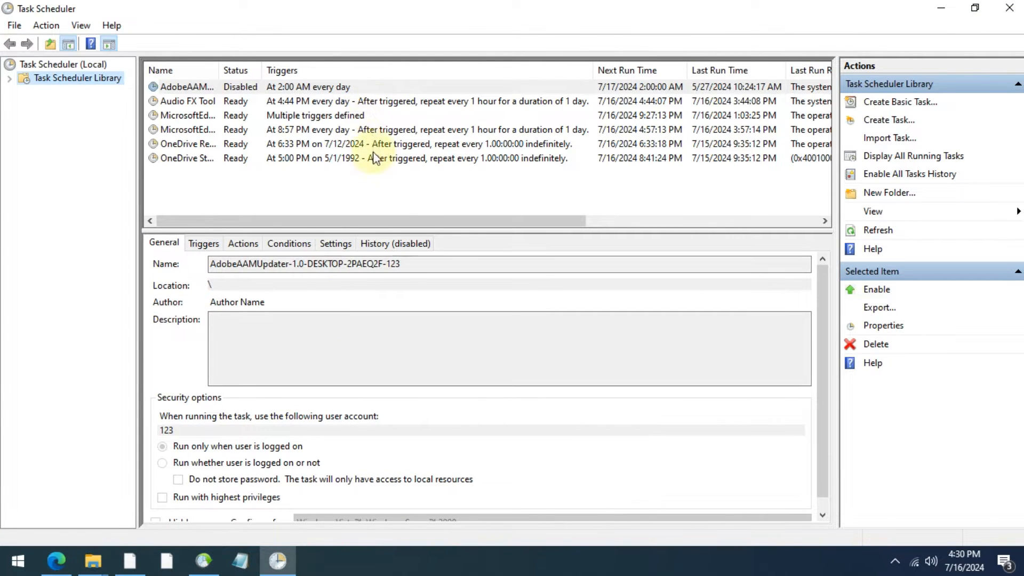
pyautogui.click(209, 158)
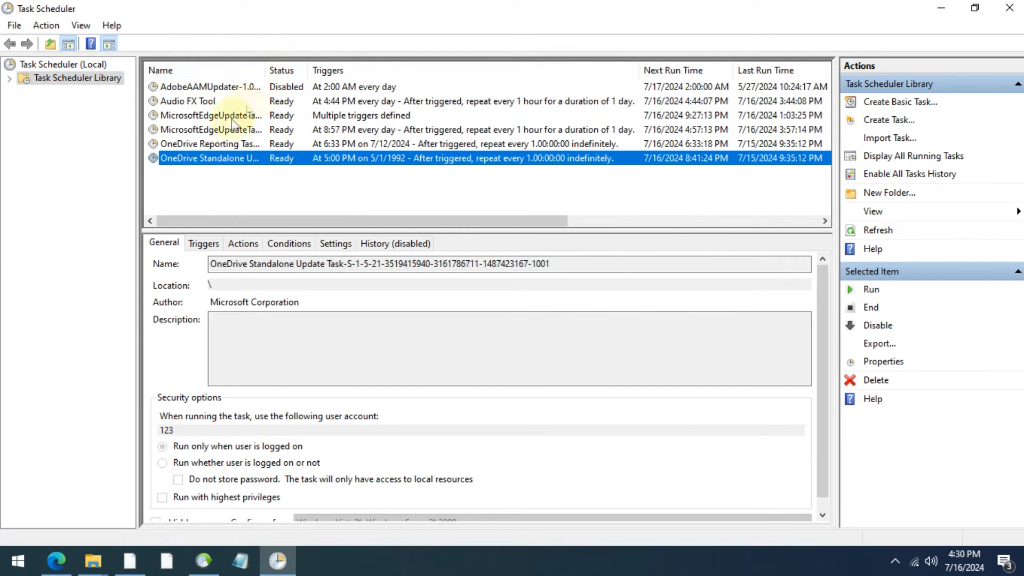
pyautogui.click(210, 115)
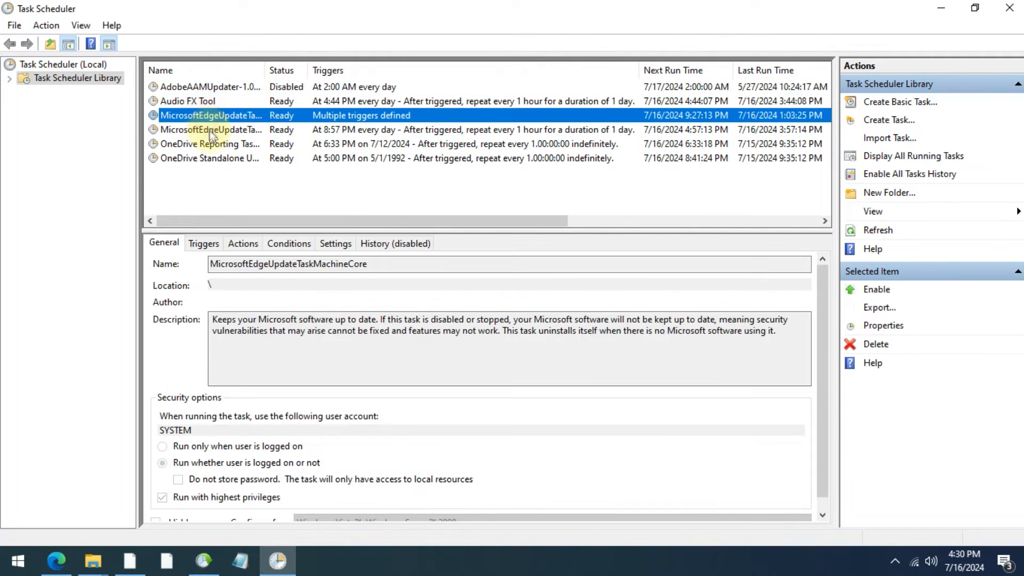
pyautogui.click(188, 101)
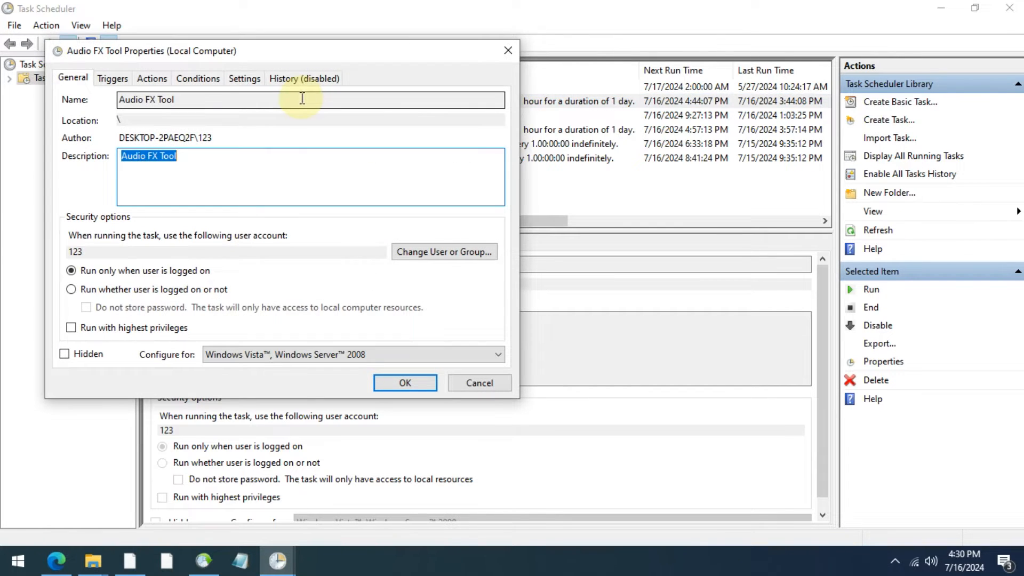
# In Actions, edit the start-a-program action and select its full program path for copying
pyautogui.click(152, 78)
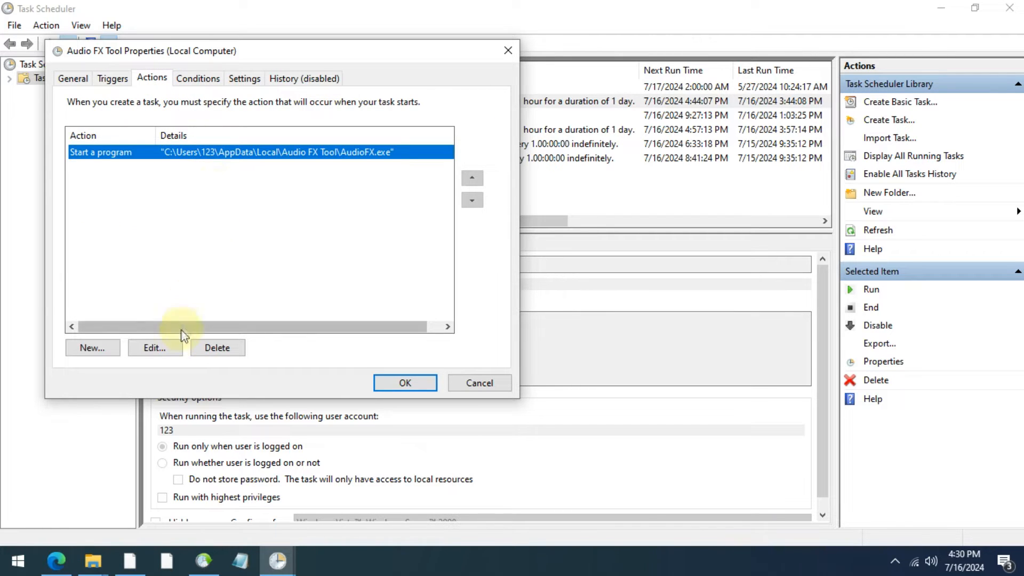
pyautogui.click(155, 348)
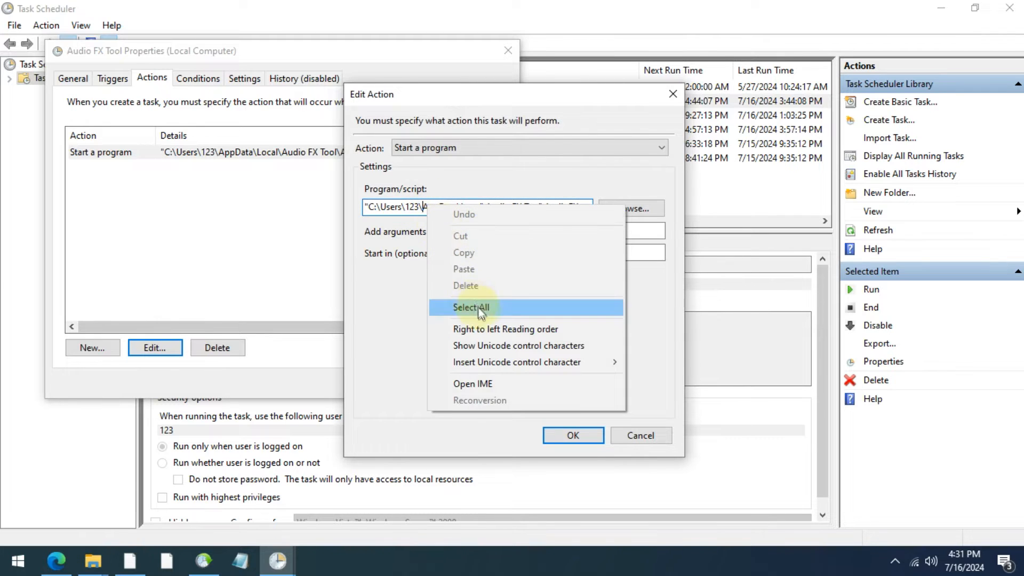
pyautogui.click(470, 307)
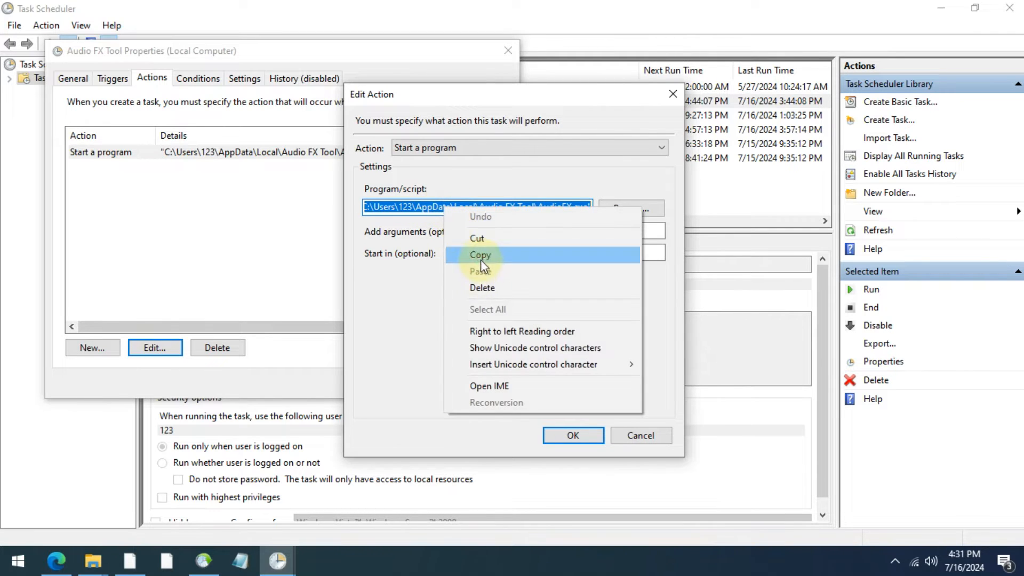
pyautogui.click(481, 255)
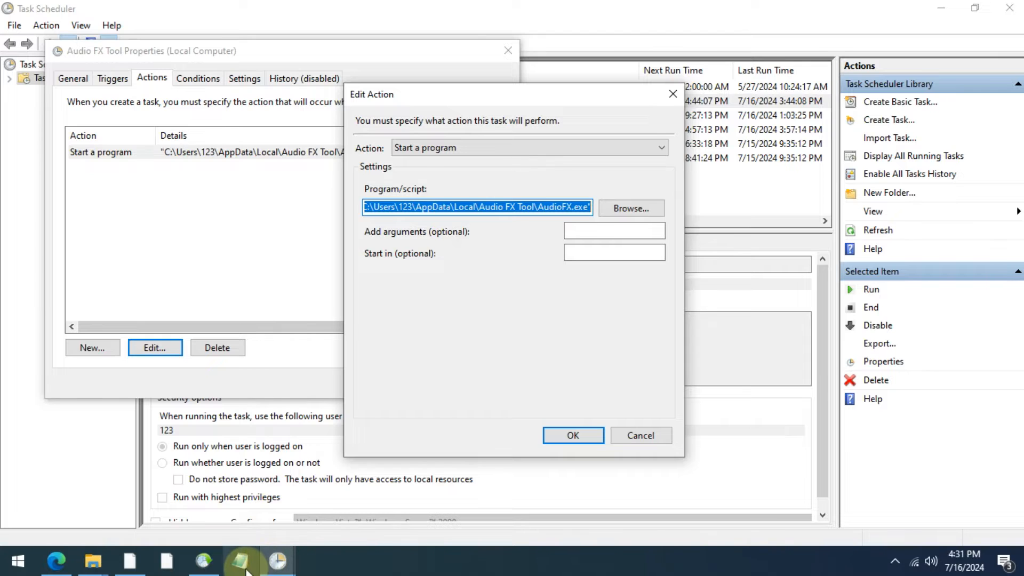
# Note "C:\Users\123\AppData\Local\Audio FX Tool\AudioFX.exe" in the blank Notepad document
pyautogui.click(240, 560)
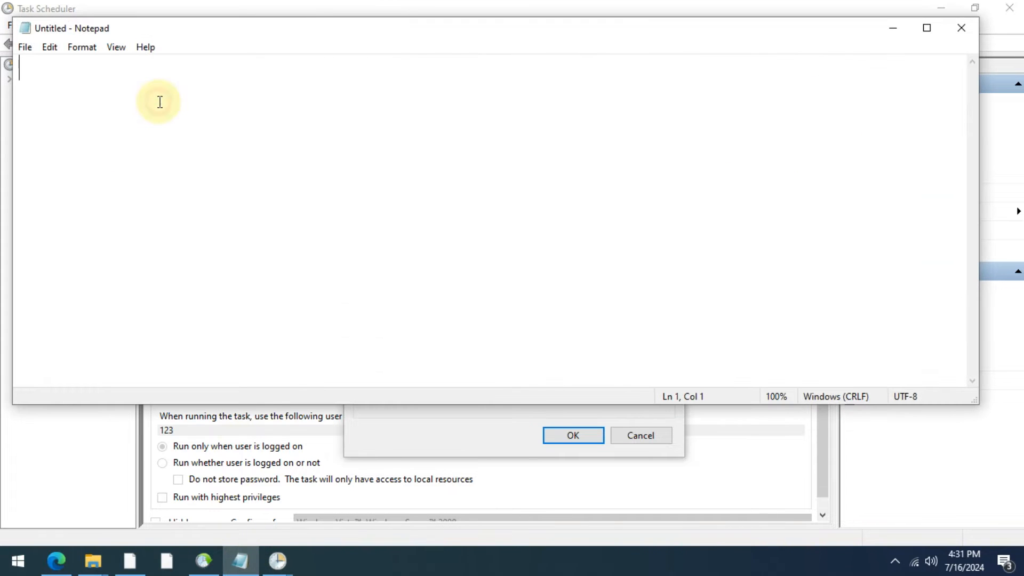
pyautogui.write('"C:\\Users\\123\\AppData\\Local\\Audio FX Tool\\AudioFX.exe"')
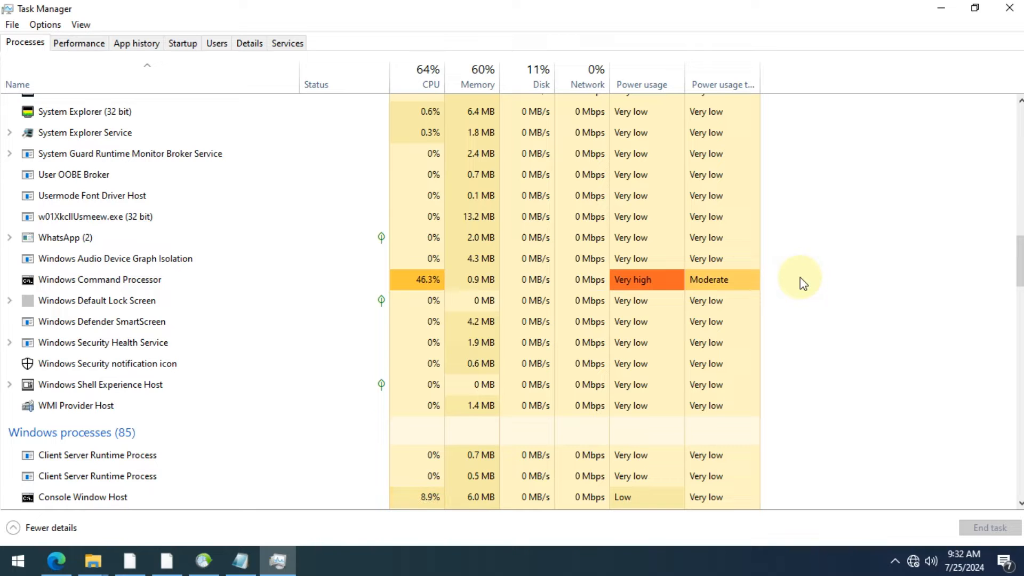
# Inspect the Processes list, noting Windows Command Processor at 46.3% CPU with very high power usage
pyautogui.click(246, 287)
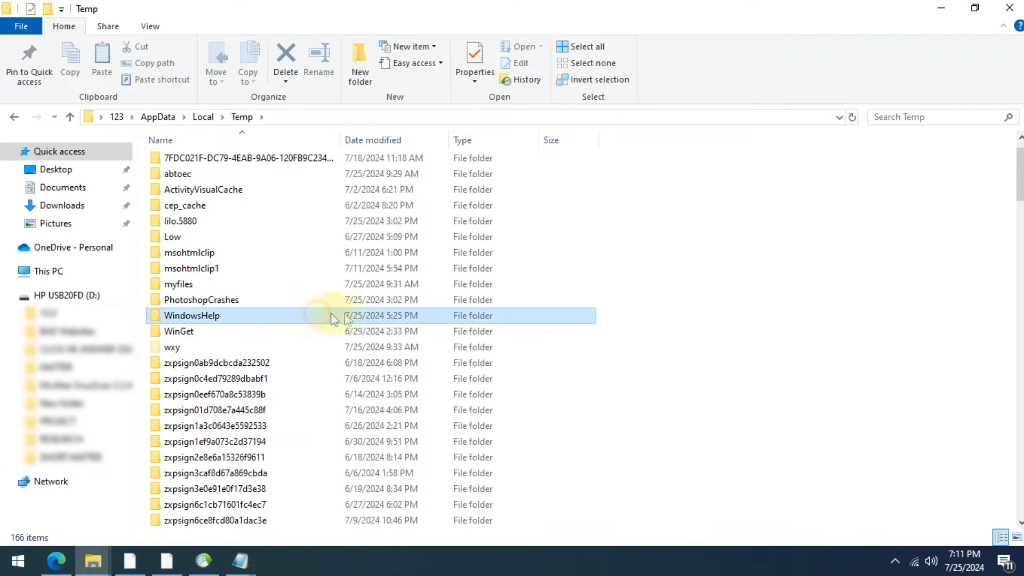
# Enter the WindowsHelp folder in Temp, revealing the Setup10.014.exe application
pyautogui.click(191, 315)
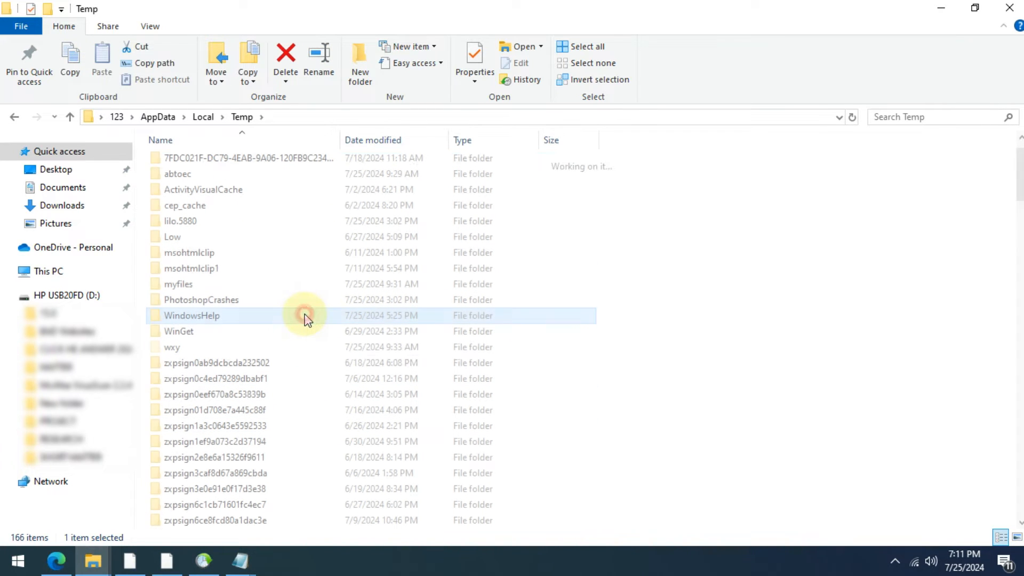
pyautogui.doubleClick(192, 315)
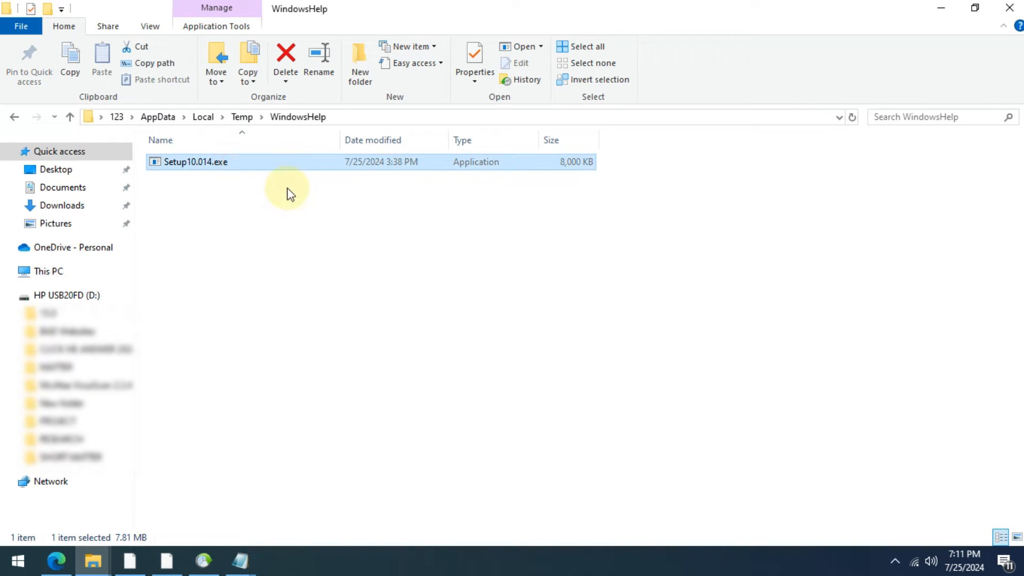
pyautogui.moveTo(363, 200)
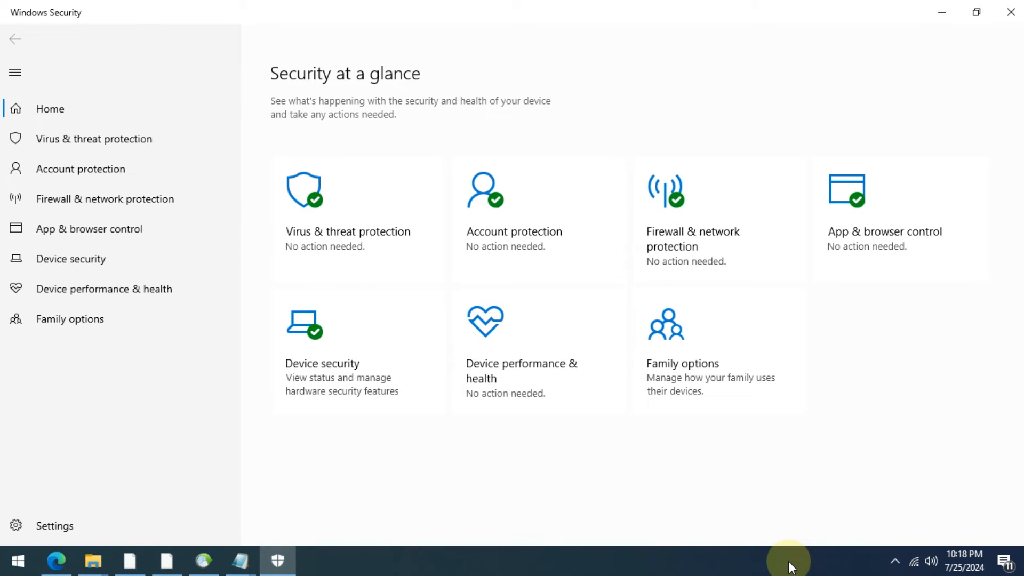
pyautogui.moveTo(333, 261)
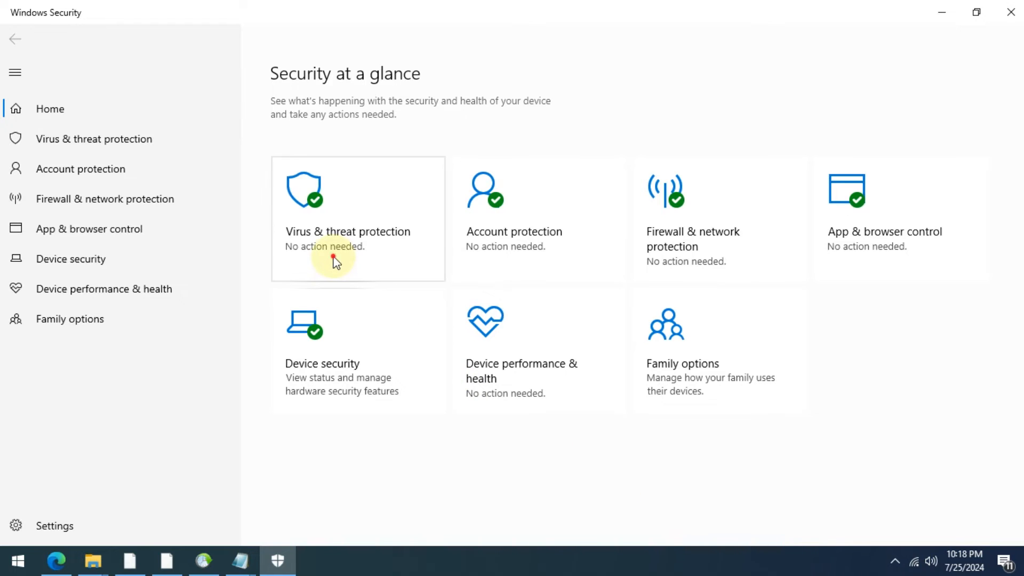
# Under Virus & threat protection Scan options, choose Microsoft Defender Offline scan and start it
pyautogui.click(346, 232)
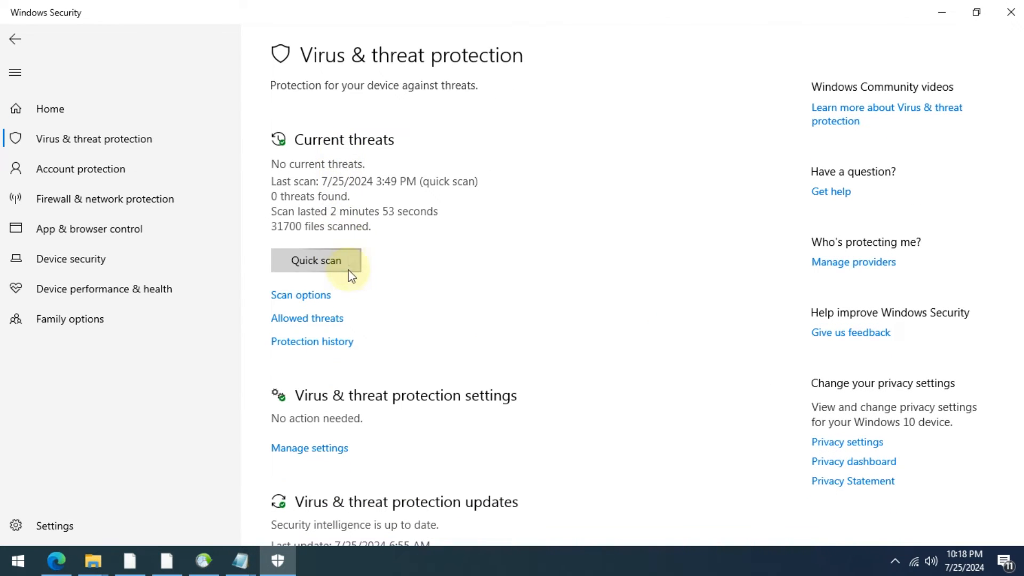
pyautogui.moveTo(326, 298)
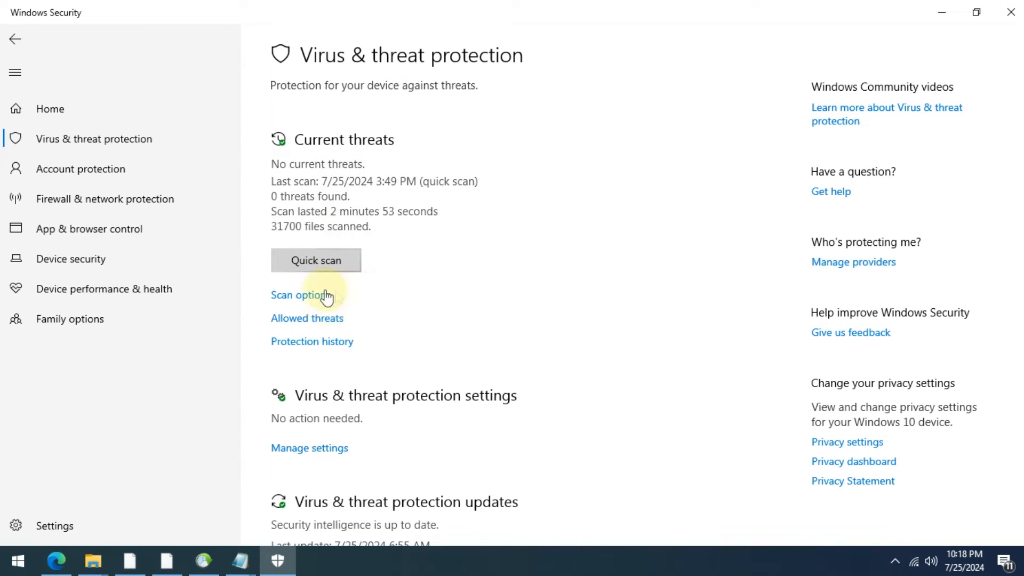
pyautogui.click(301, 294)
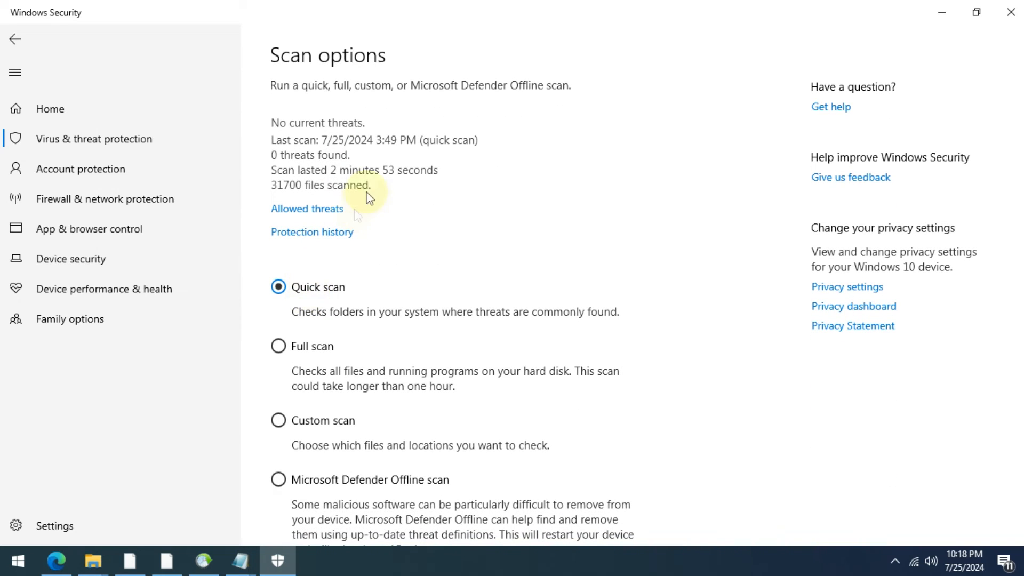
pyautogui.scroll(-3)
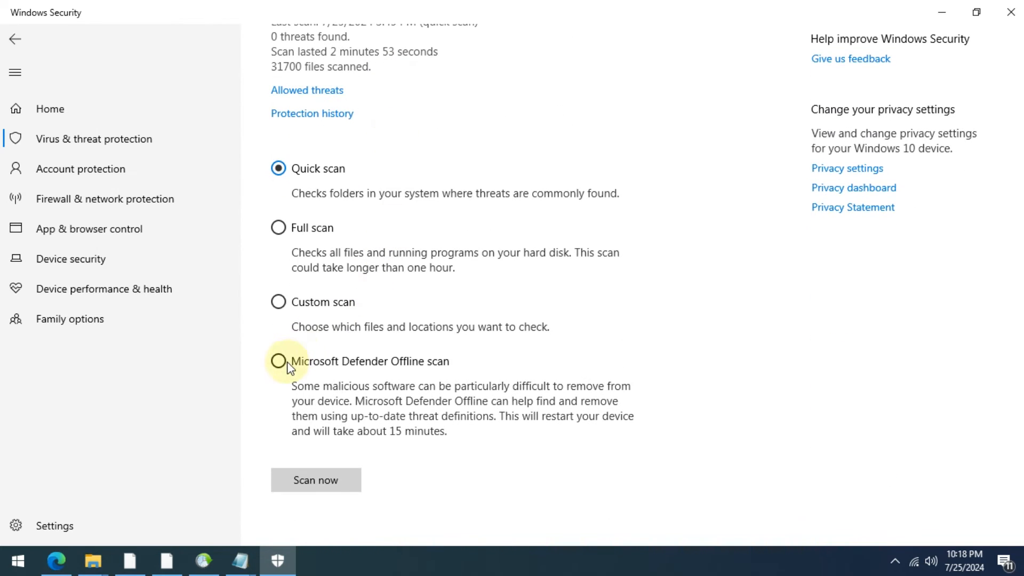
pyautogui.click(278, 361)
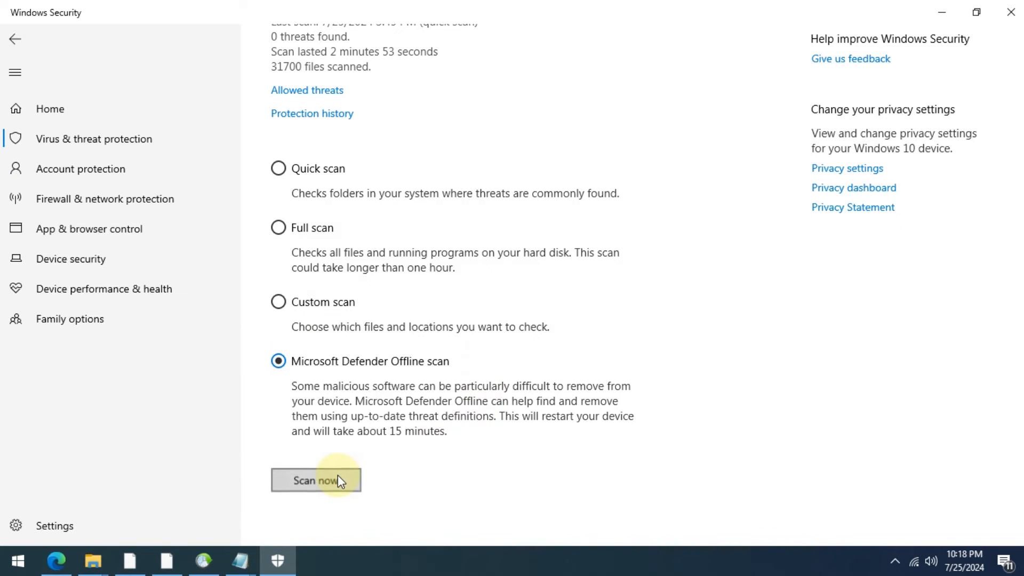
pyautogui.click(315, 480)
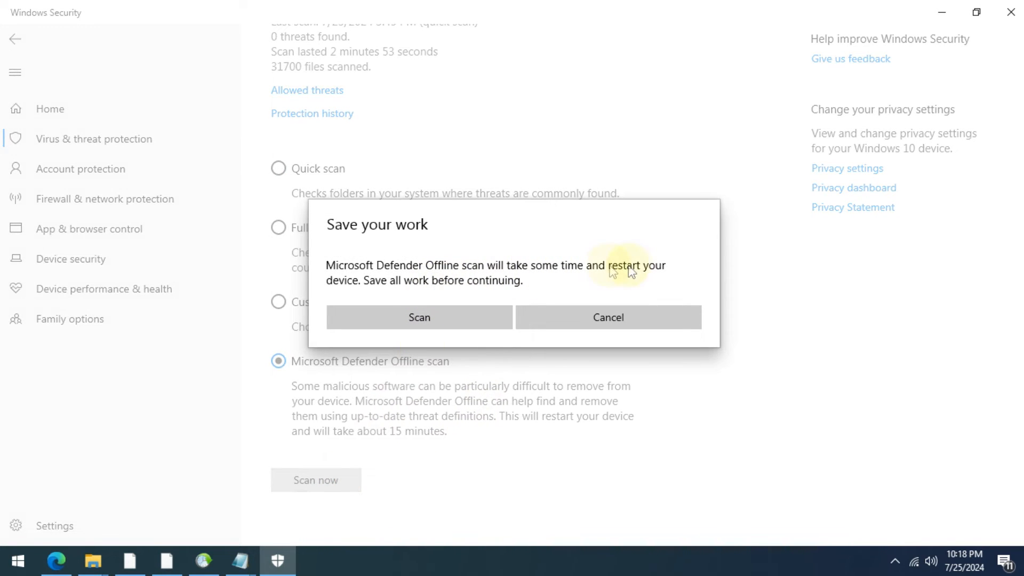
pyautogui.moveTo(516, 289)
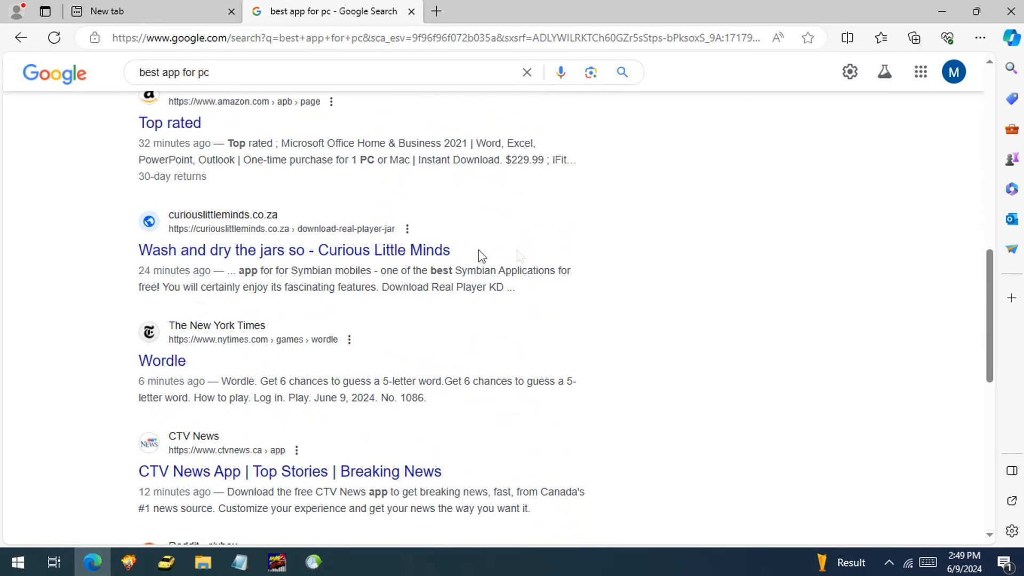
# Follow the Curious Little Minds Google result again, reaching the SmartScreen unsafe-site warning
pyautogui.click(293, 250)
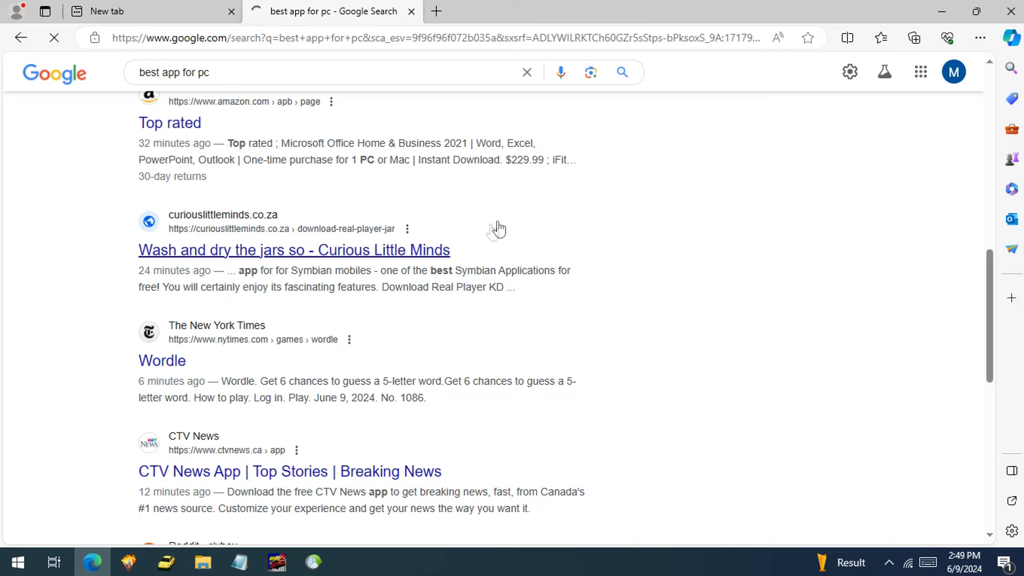
pyautogui.click(293, 249)
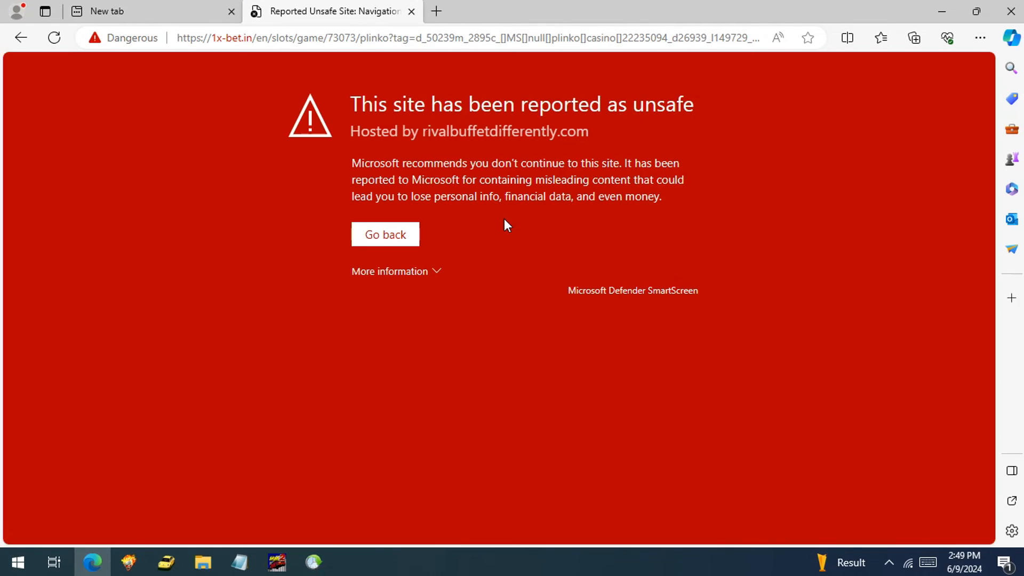
pyautogui.moveTo(406, 23)
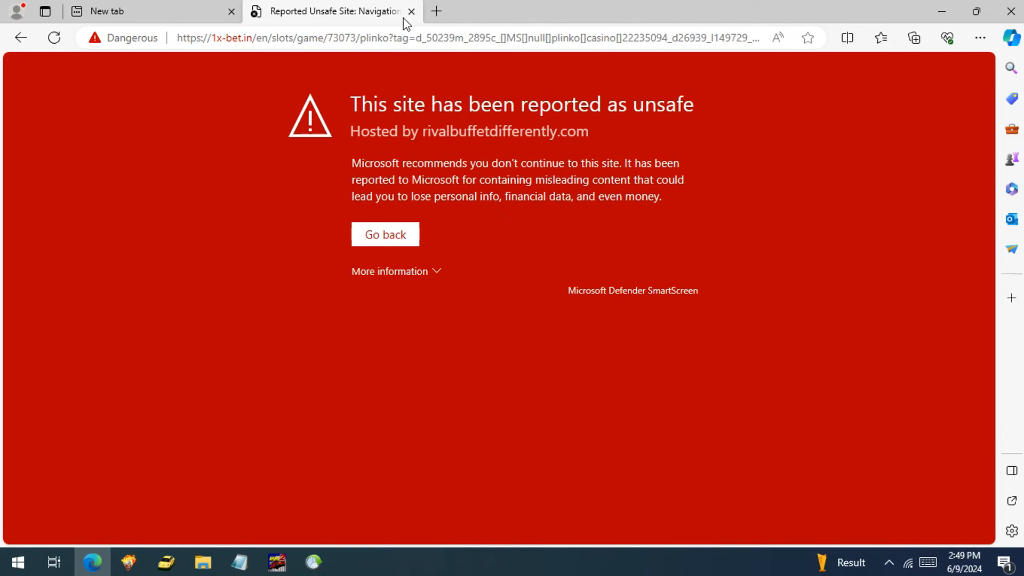